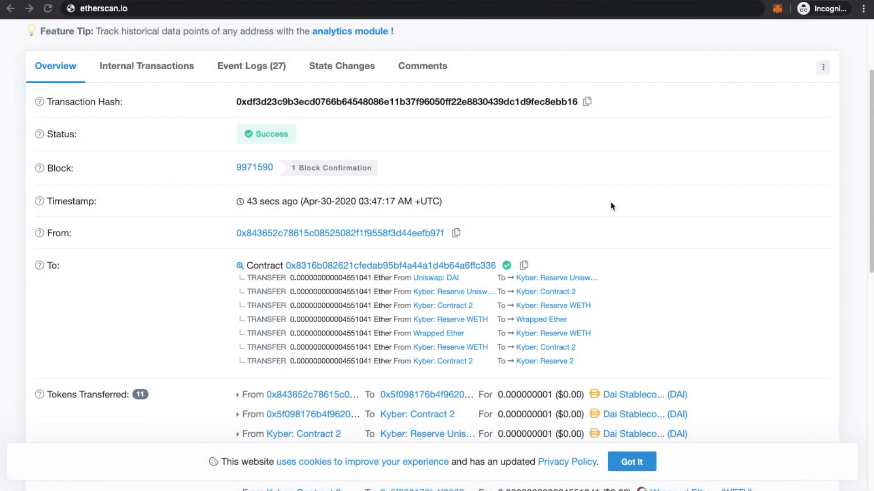
Scroll flashLoanWithArb.sol to the flashIt contract and highlight the fundsReturnToAddress parameter.
scroll(down, 3)
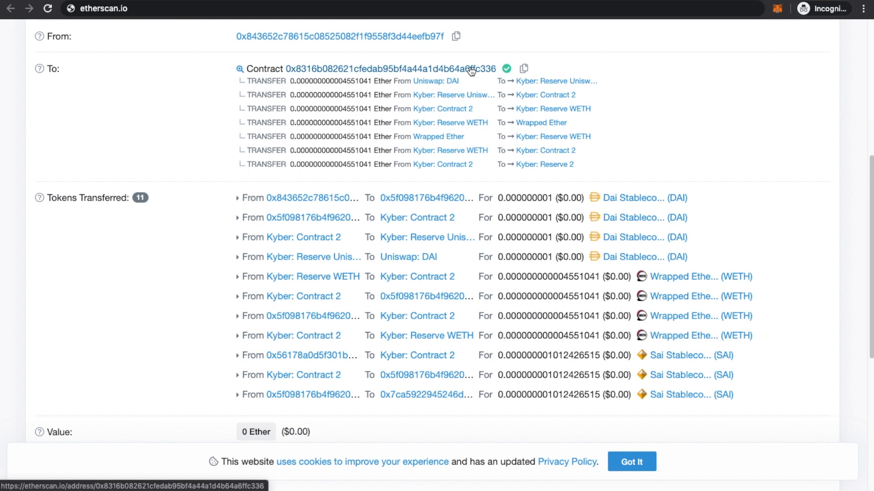
mouse_move(118, 117)
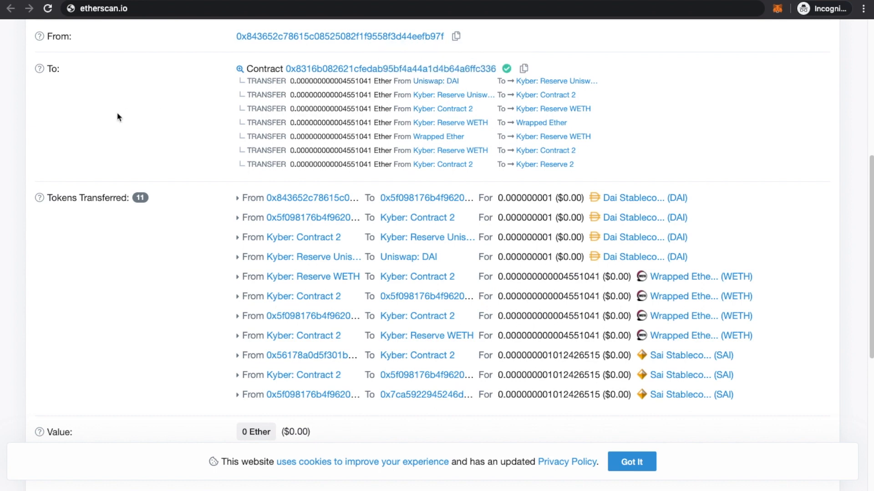
scroll(down, 3)
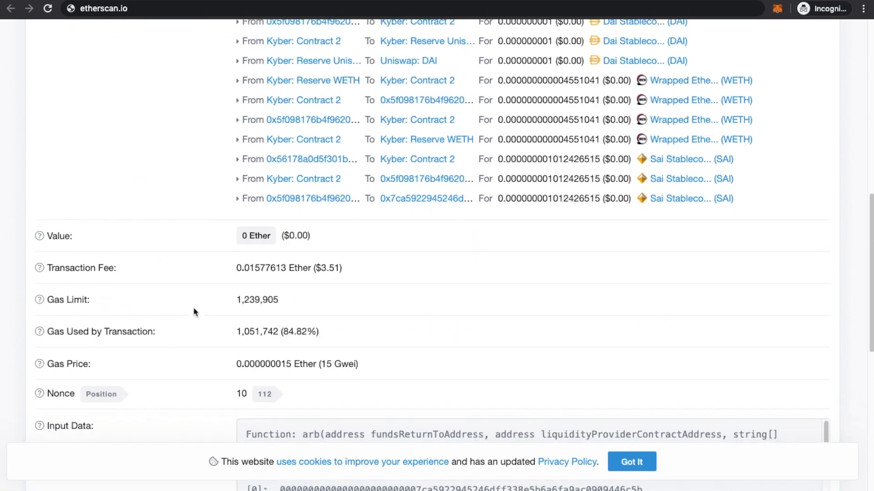
scroll(down, 3)
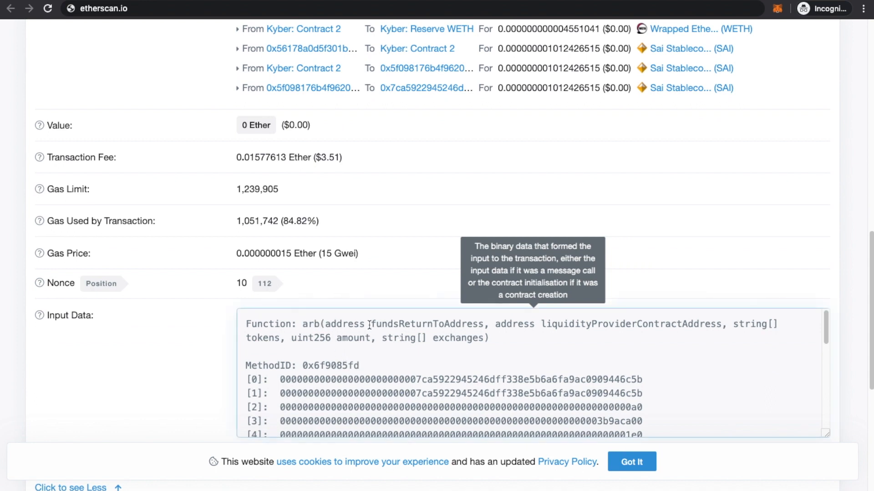
double_click(419, 324)
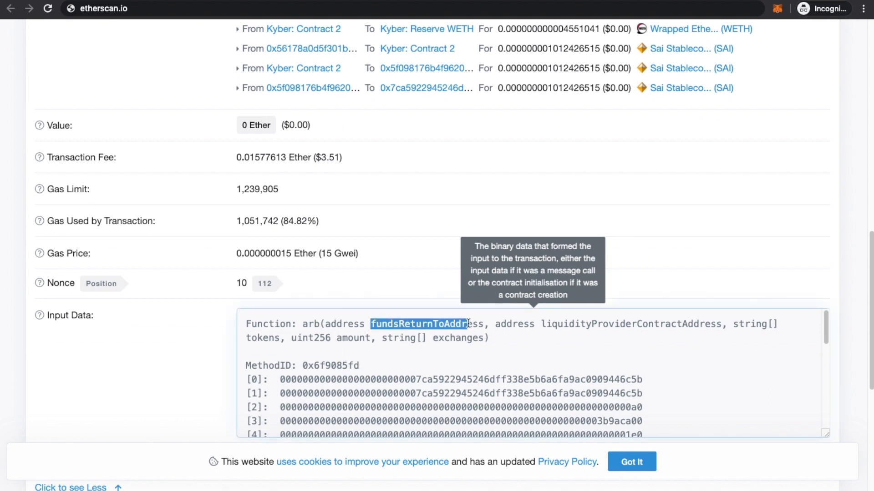
double_click(418, 324)
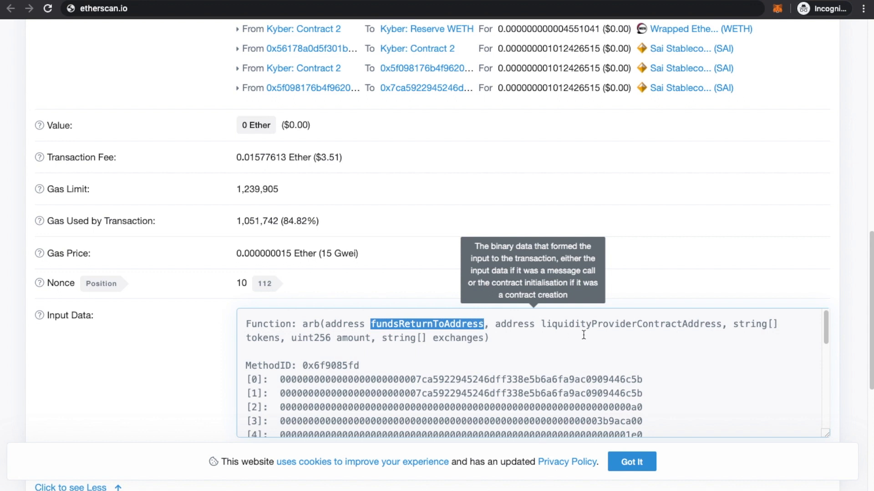
double_click(630, 324)
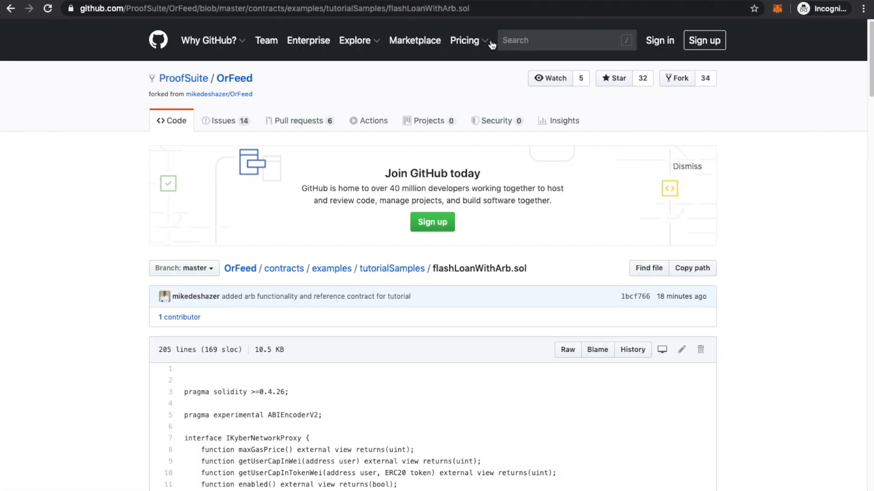
Scroll further to highlight the DAI, WETH, SAI tokenOrder and orfeed.arb call lines.
scroll(down, 3)
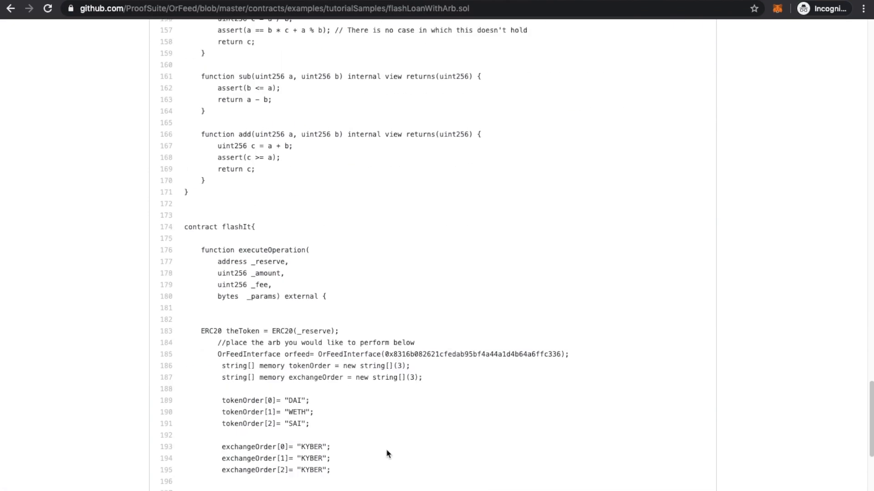
scroll(down, 3)
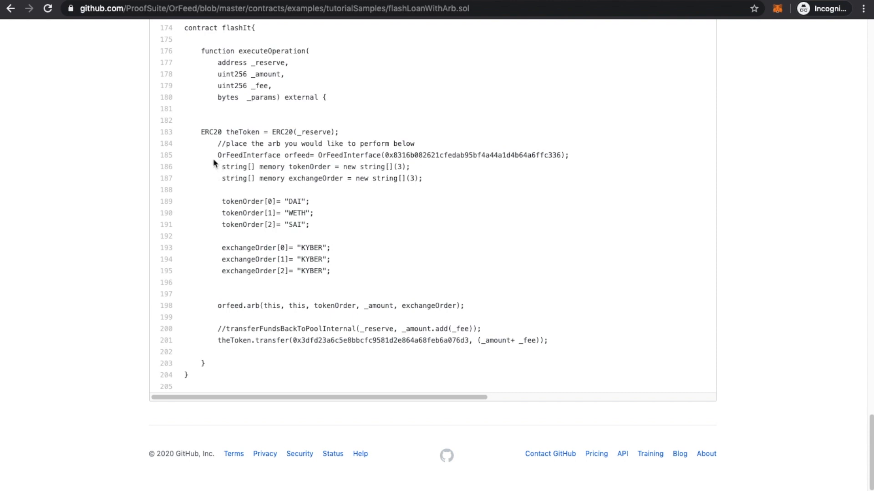
mouse_move(473, 188)
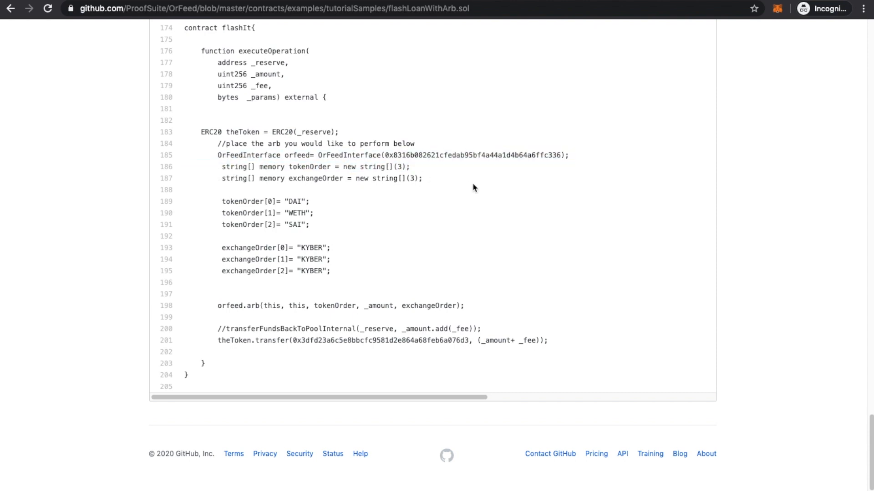
triple_click(390, 155)
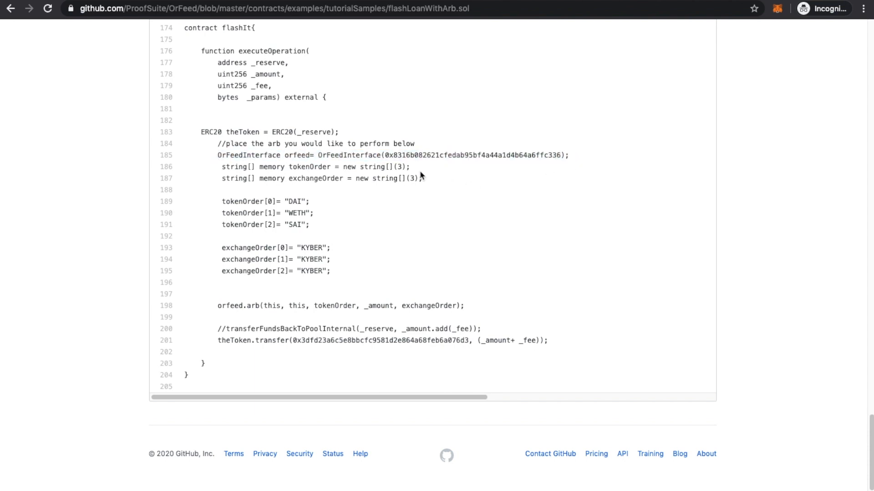
mouse_move(605, 154)
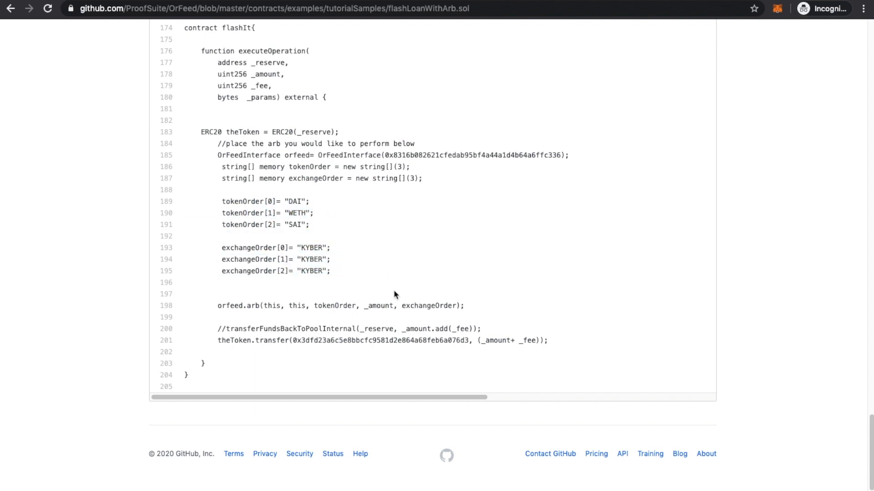
double_click(237, 305)
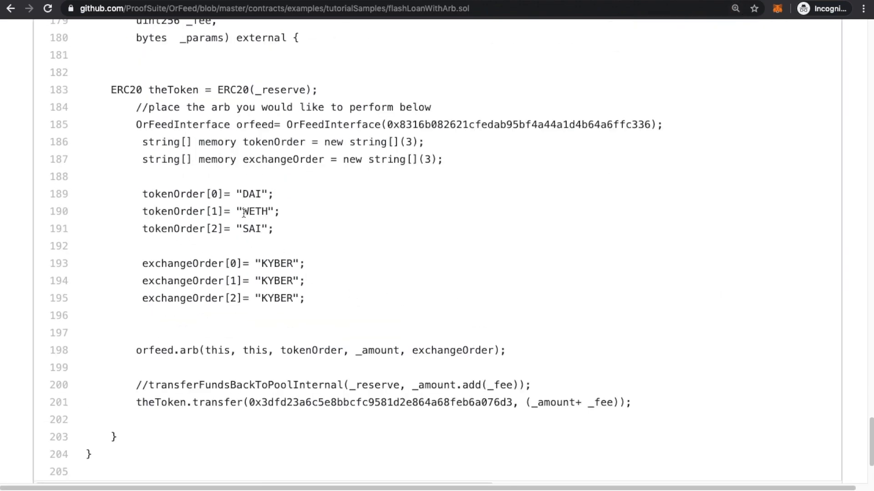
mouse_move(146, 407)
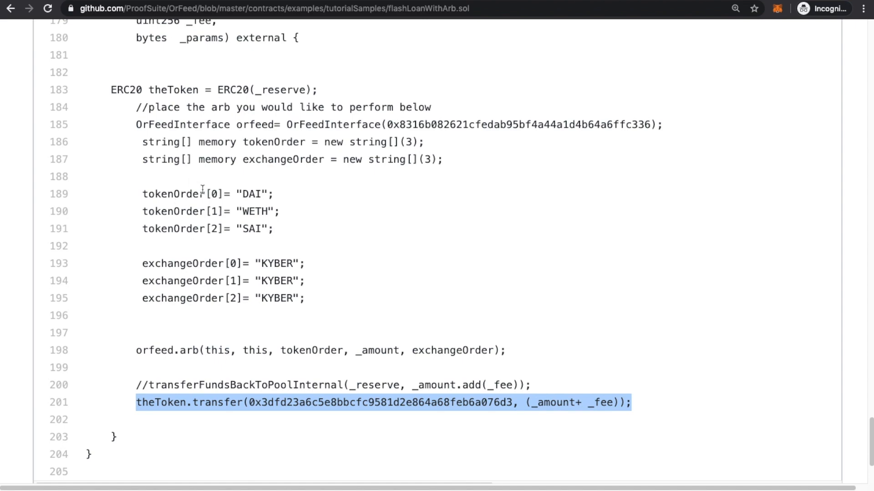
scroll(down, 3)
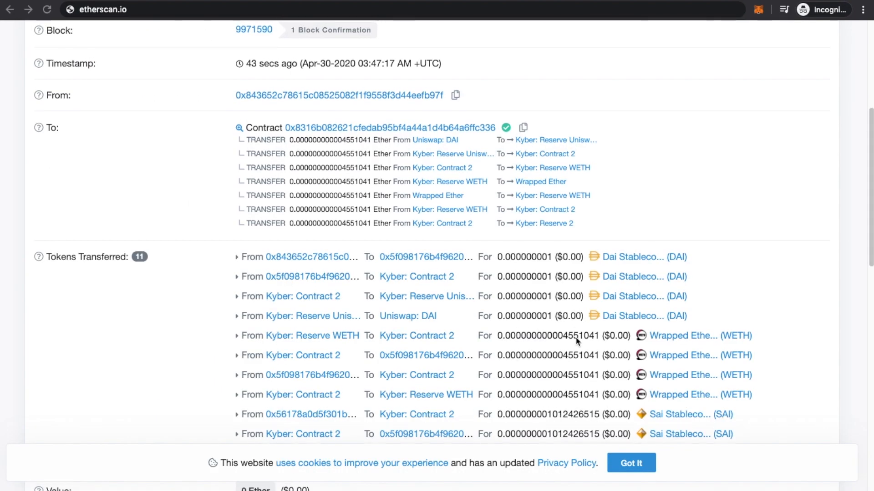
mouse_move(565, 344)
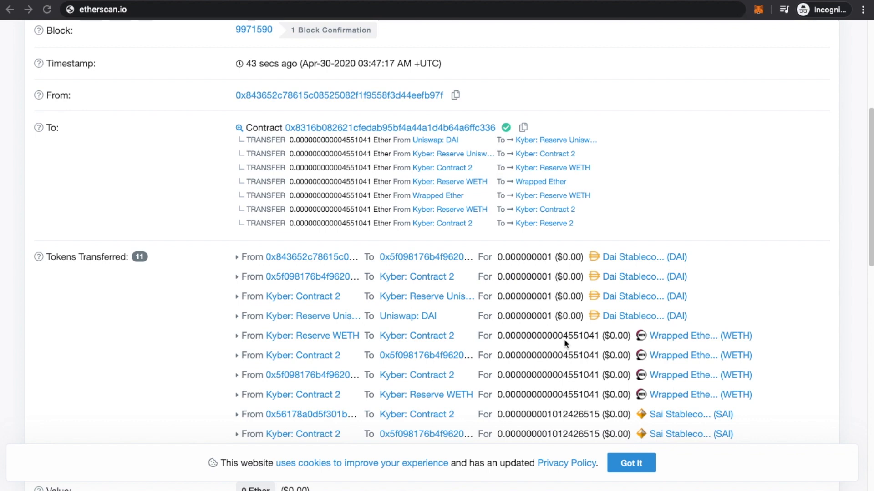
Scroll the Etherscan transaction page down to the DAI, WETH and SAI Tokens Transferred list.
scroll(down, 3)
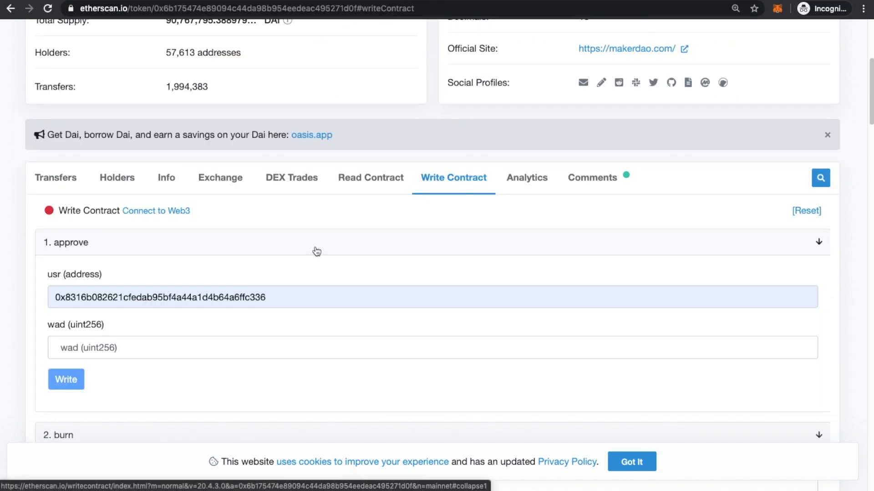
Approve contract 0x8316…c336 to spend 1000000 DAI via Write Contract with the wallet connected.
scroll(up, 3)
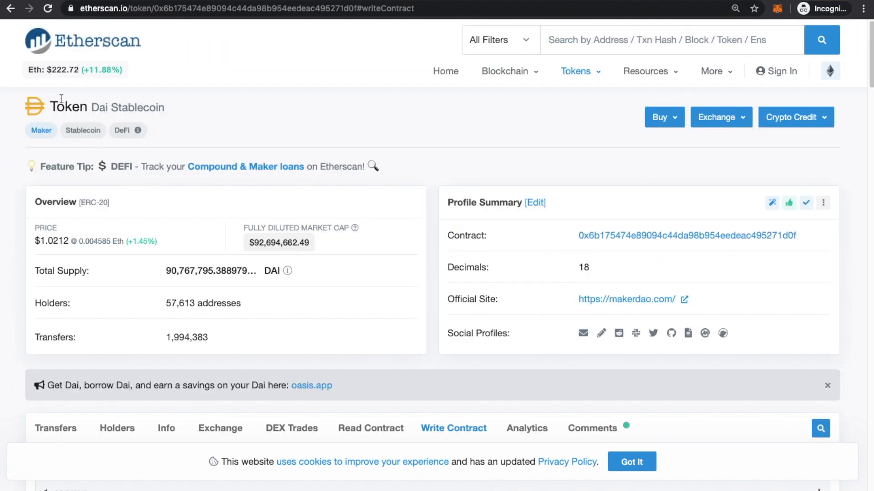
scroll(down, 3)
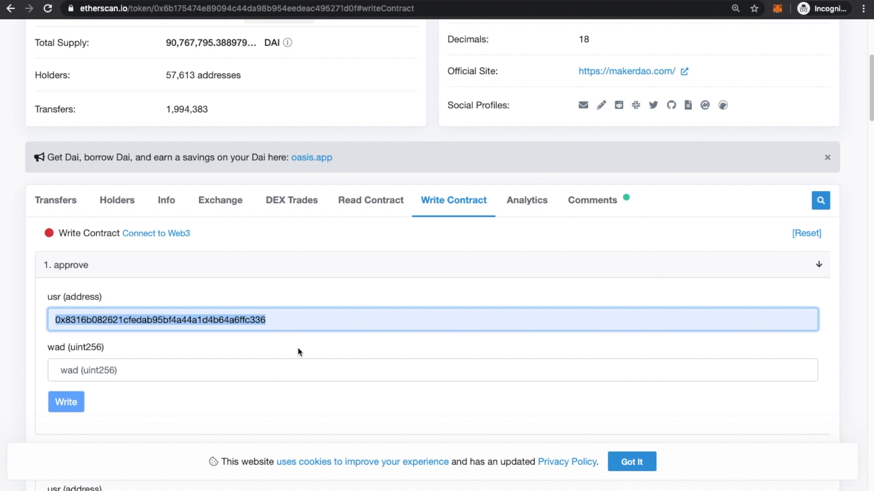
mouse_move(239, 381)
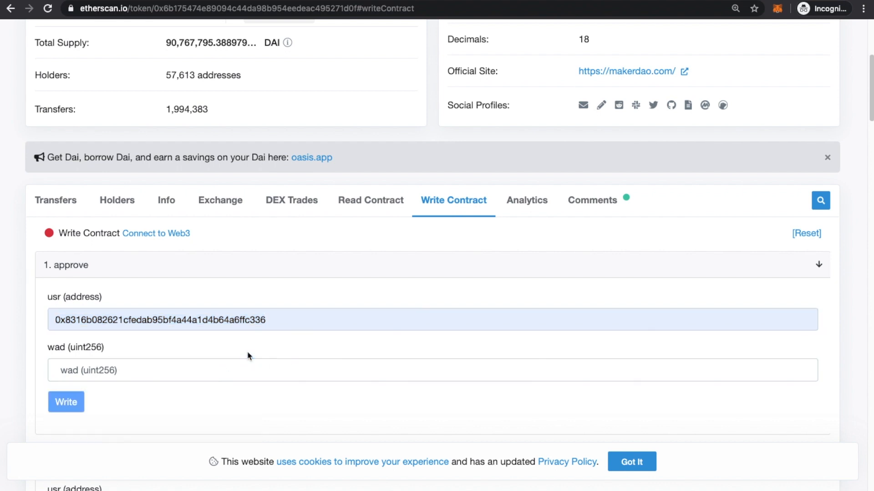
text(1000000000000000000000000000)
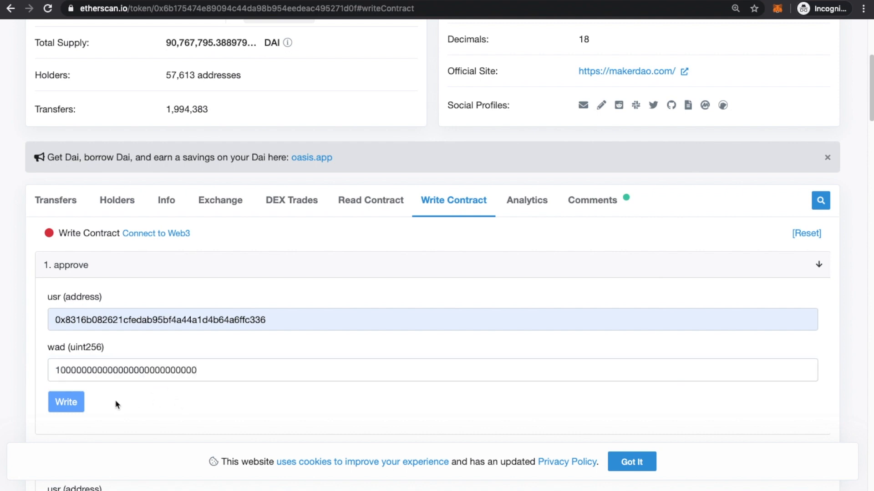
click(156, 233)
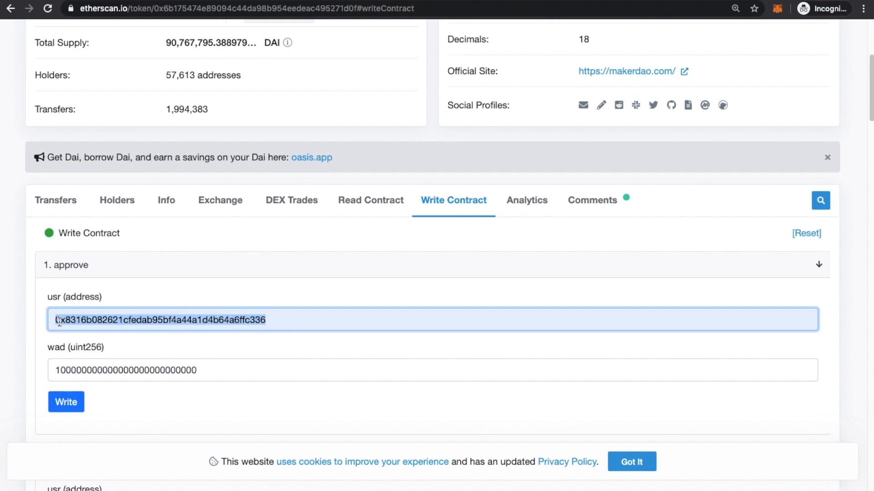
mouse_move(246, 328)
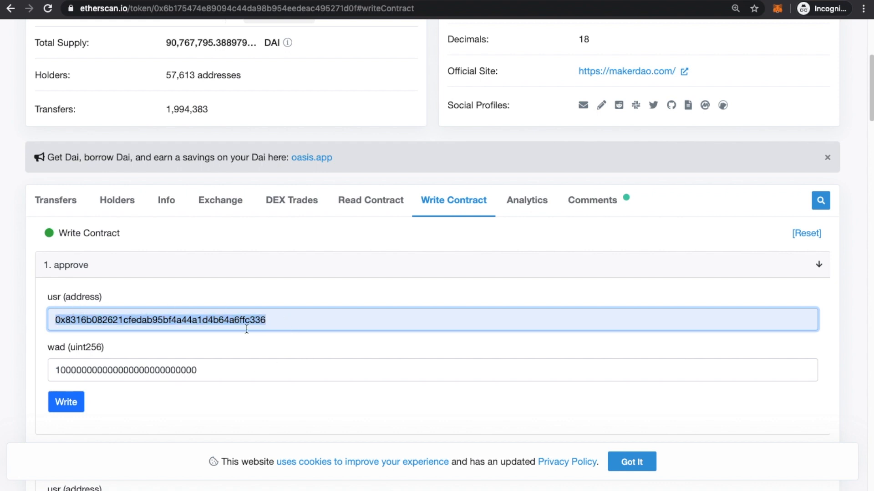
mouse_move(100, 412)
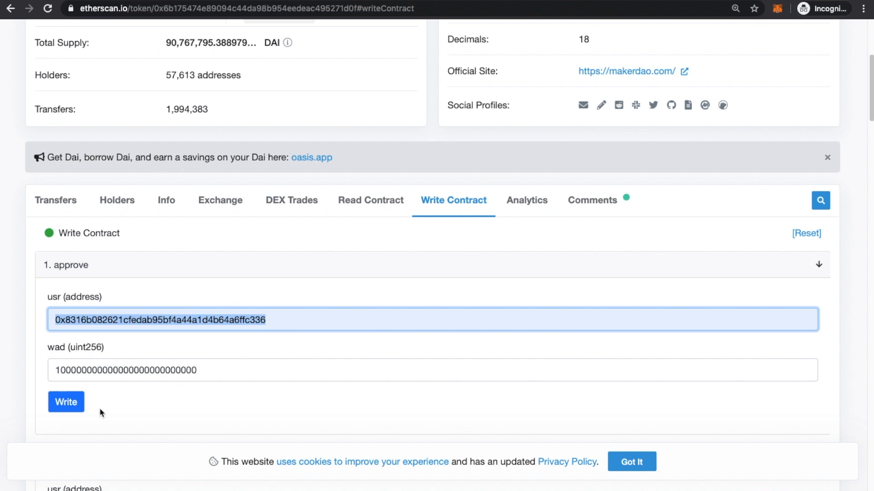
mouse_move(71, 432)
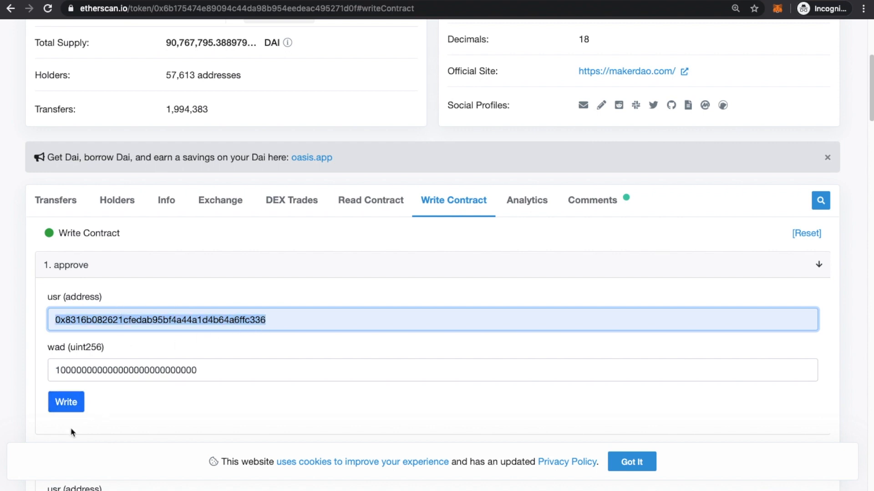
click(66, 402)
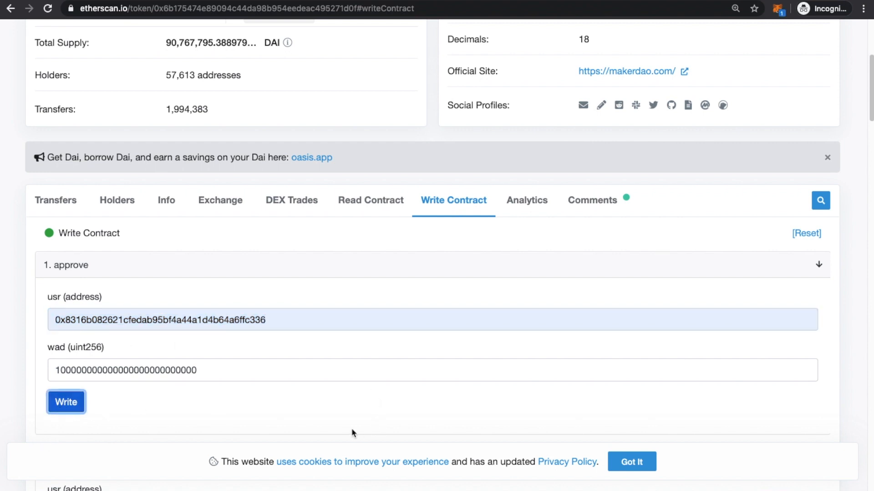
Raise the DAI approval's gas price to 23 Gwei in MetaMask and confirm it.
click(777, 8)
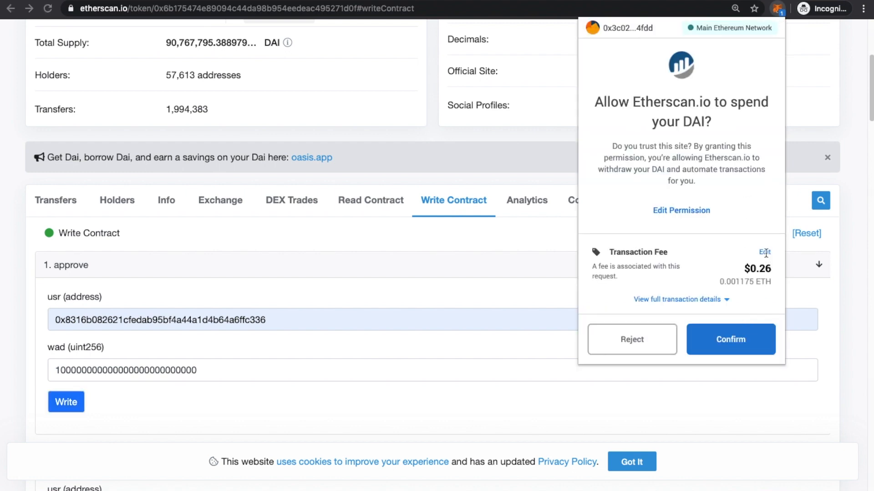
click(764, 252)
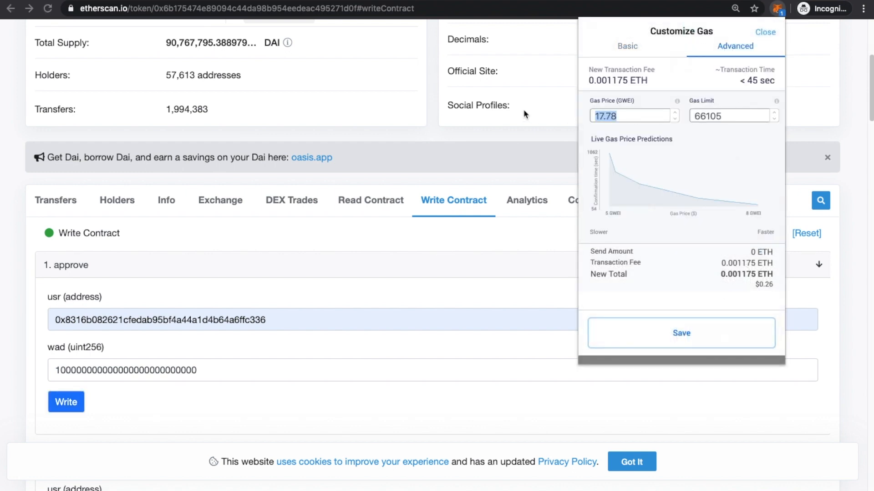
text(1)
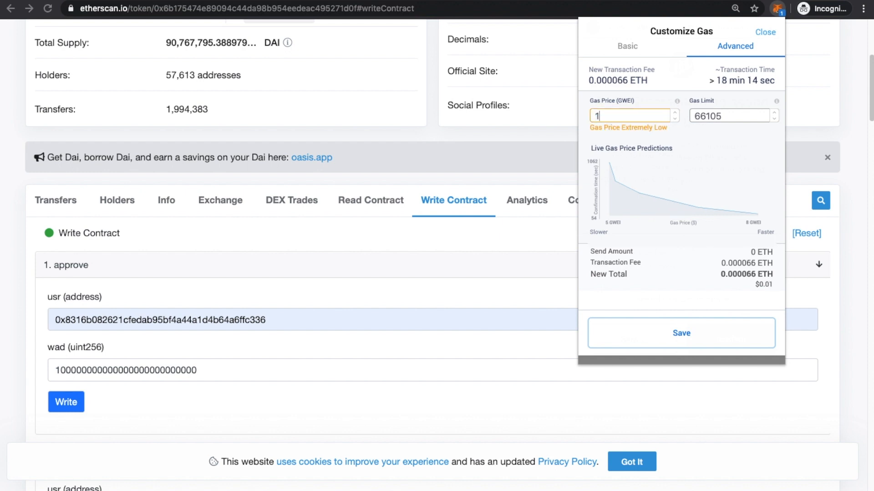
text(23)
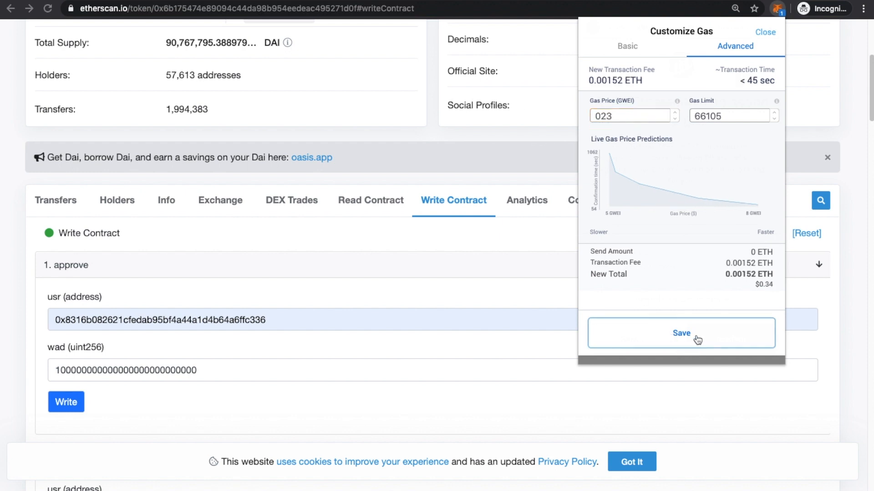
click(680, 333)
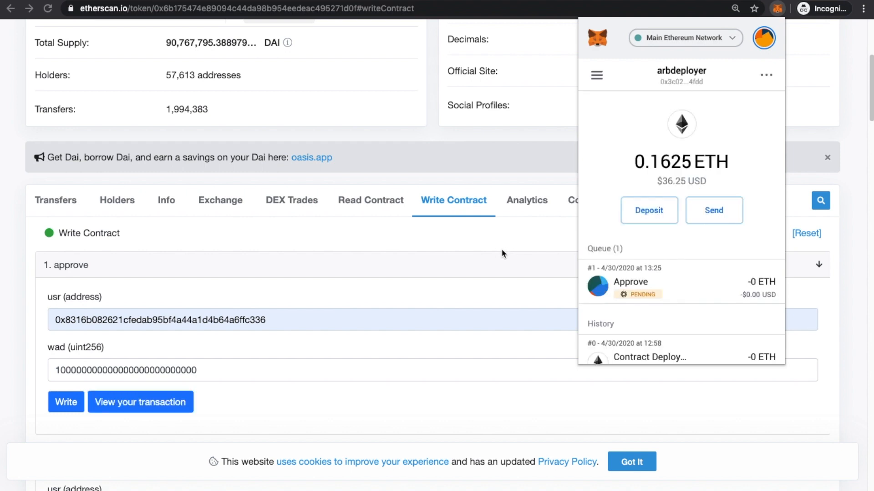
click(141, 402)
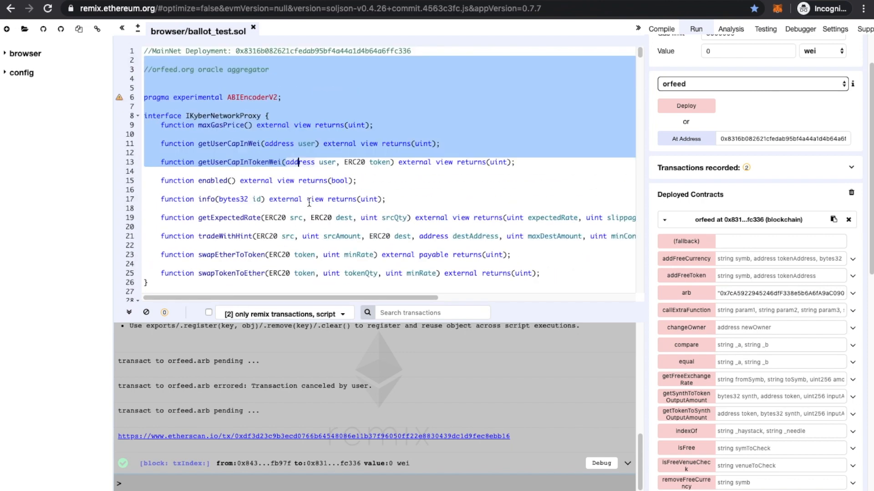
Scroll the Remix console past the failed gas-error arb calls to the pending arb transaction link.
click(288, 153)
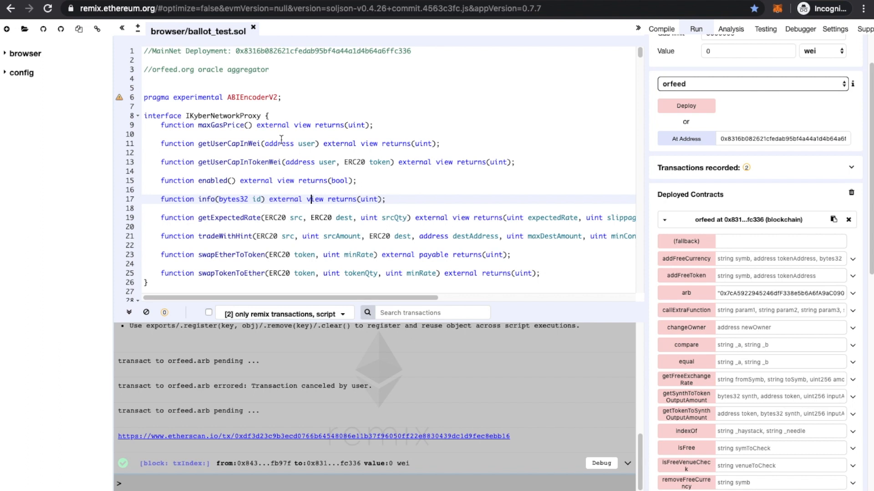
mouse_move(641, 53)
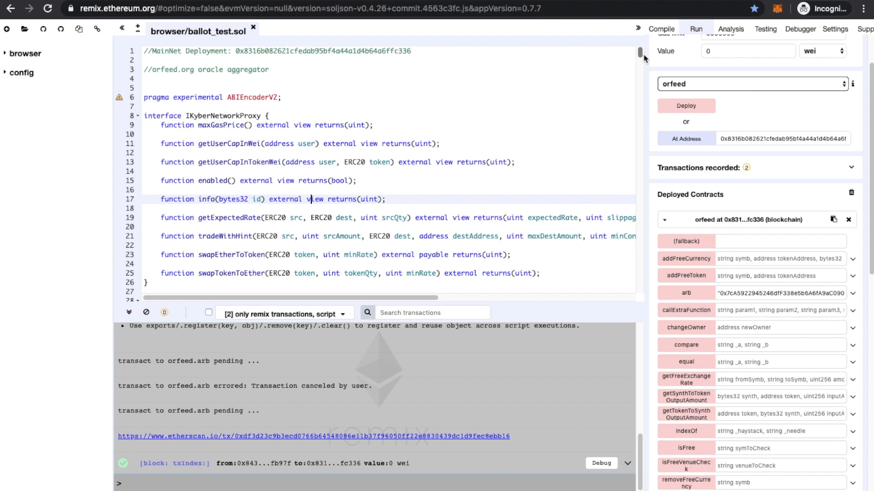
scroll(down, 3)
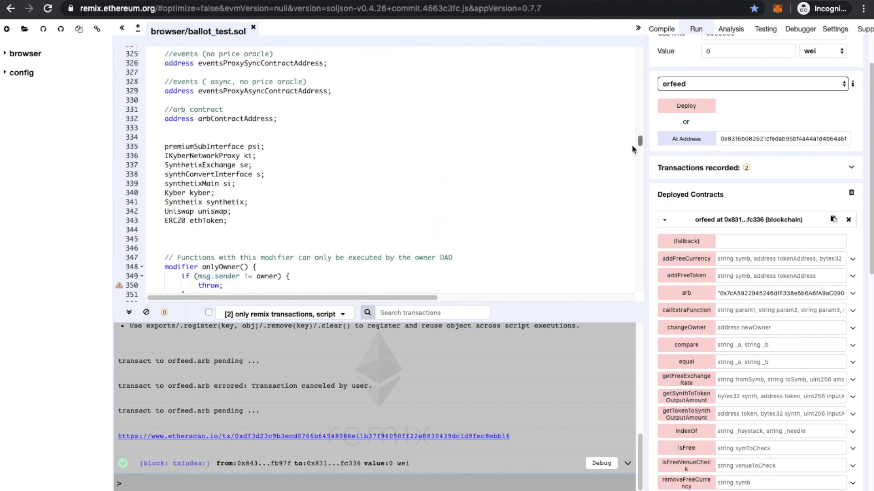
scroll(down, 3)
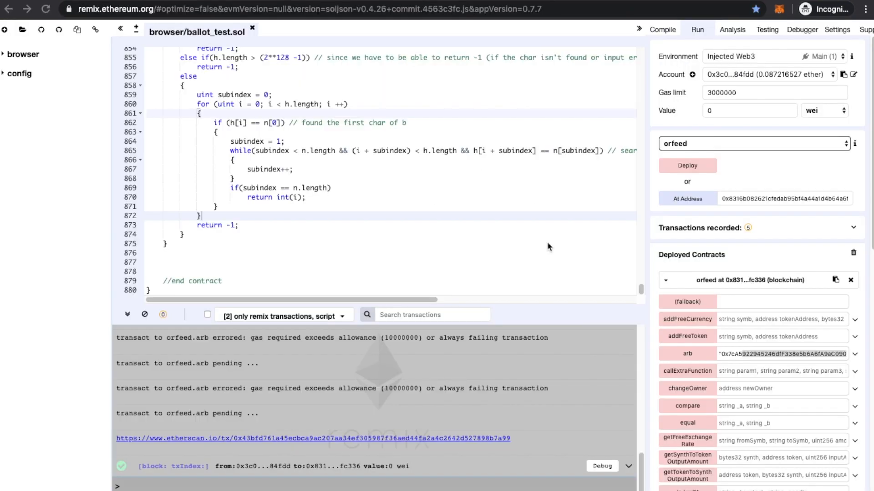
mouse_move(723, 147)
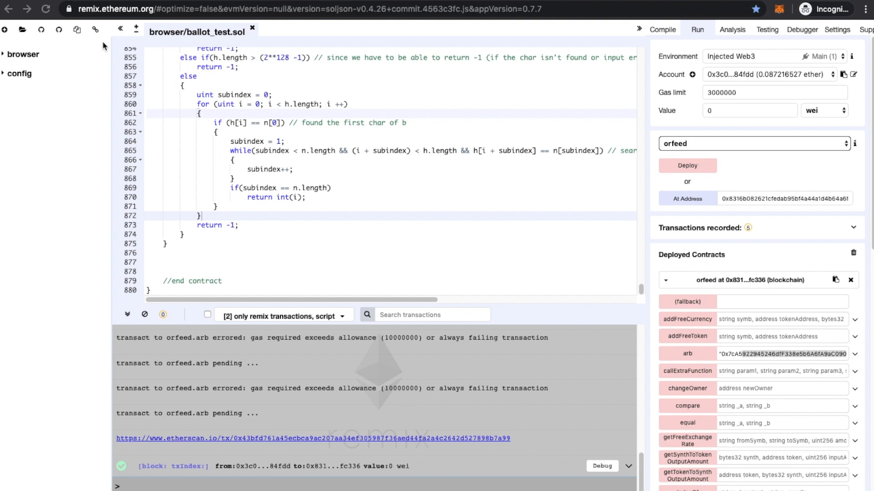
mouse_move(795, 412)
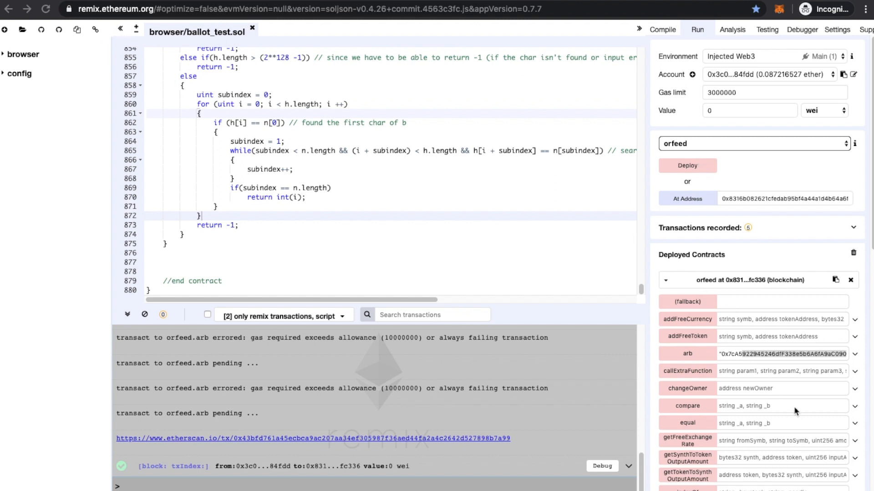
mouse_move(743, 203)
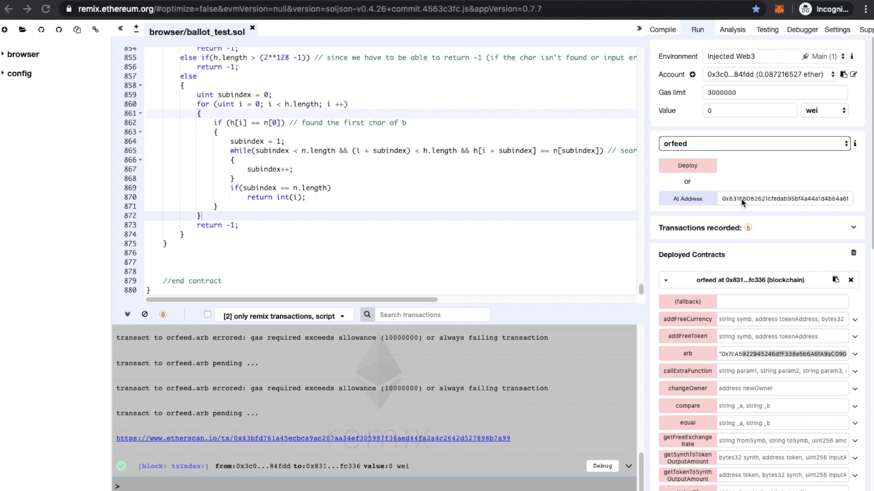
Replace the second KYBER with UNISWAP so the arb exchanges read KYBER, UNISWAP, KYBER.
click(784, 198)
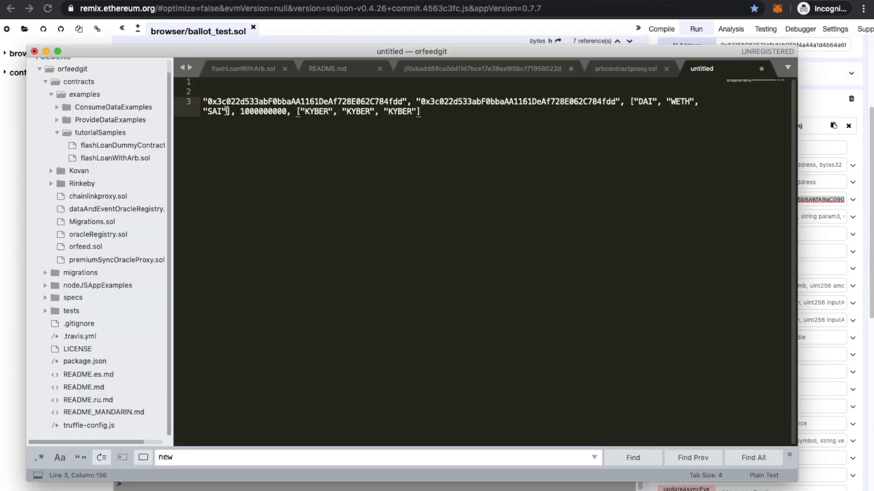
drag(415, 102, 618, 102)
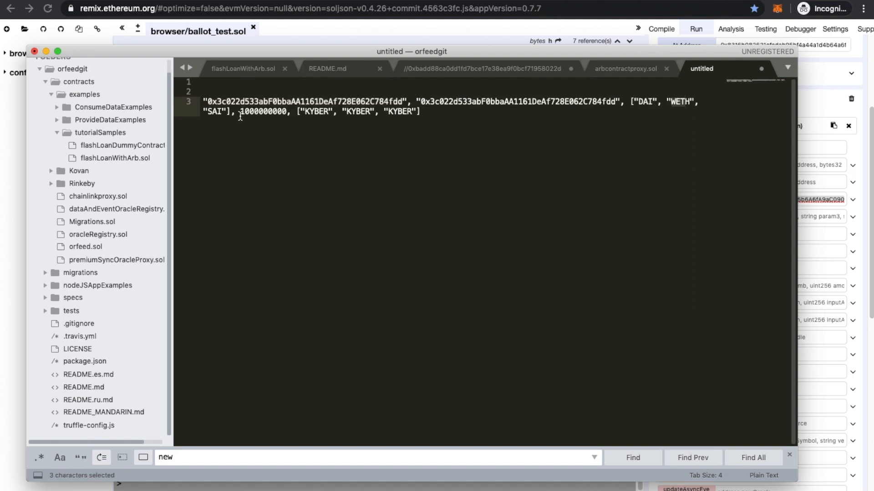
drag(240, 112, 287, 112)
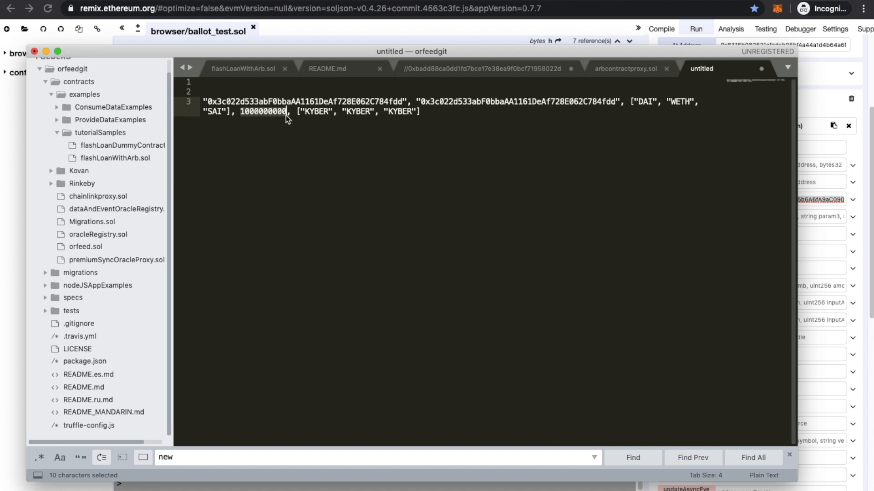
click(295, 111)
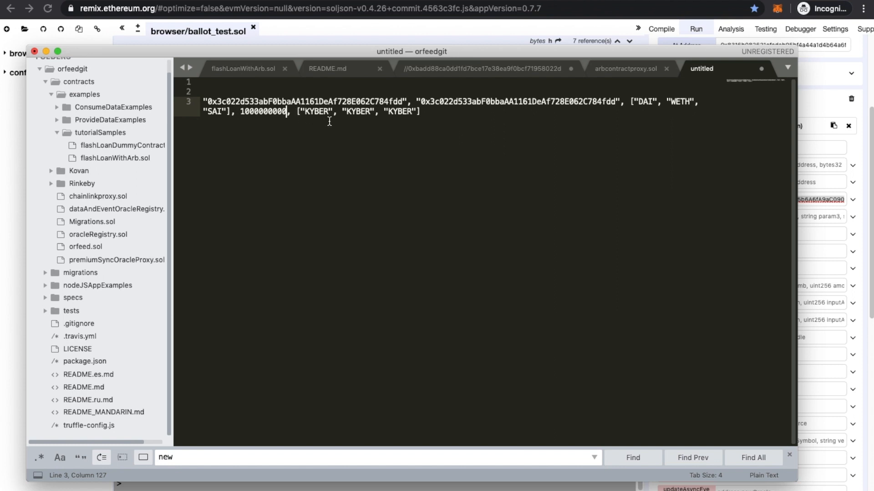
drag(293, 112, 419, 111)
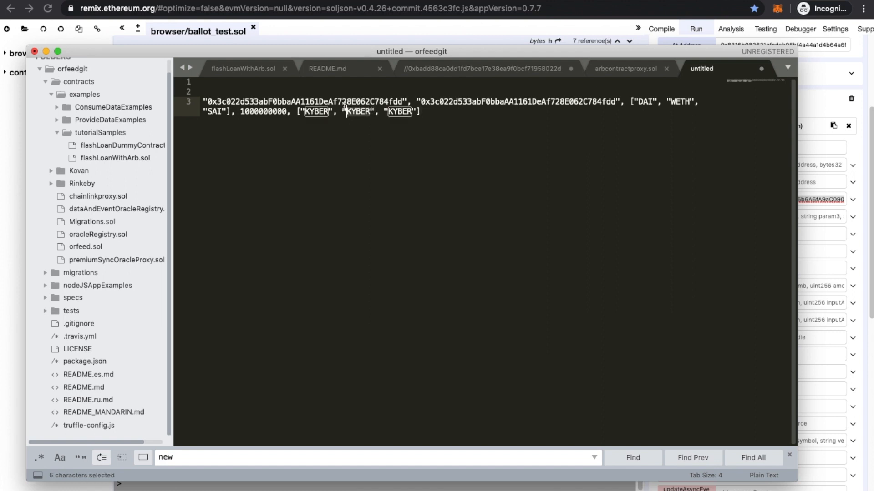
text(UNISWAP)
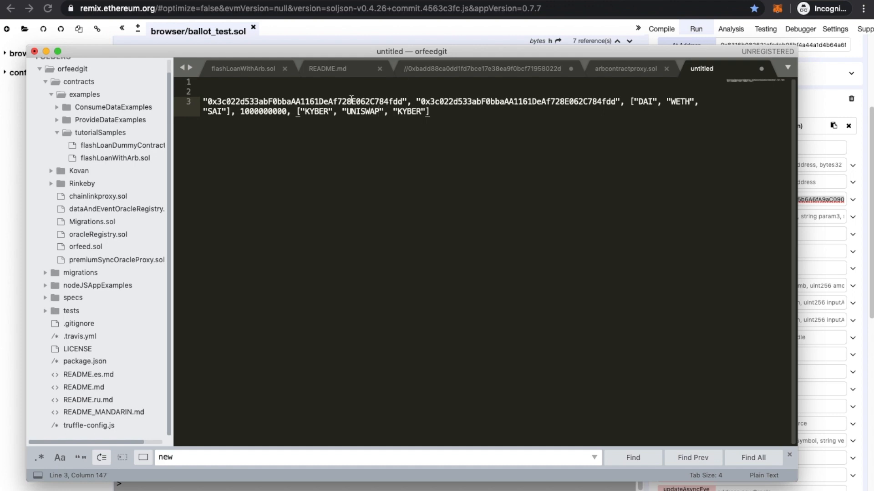
drag(205, 101, 429, 112)
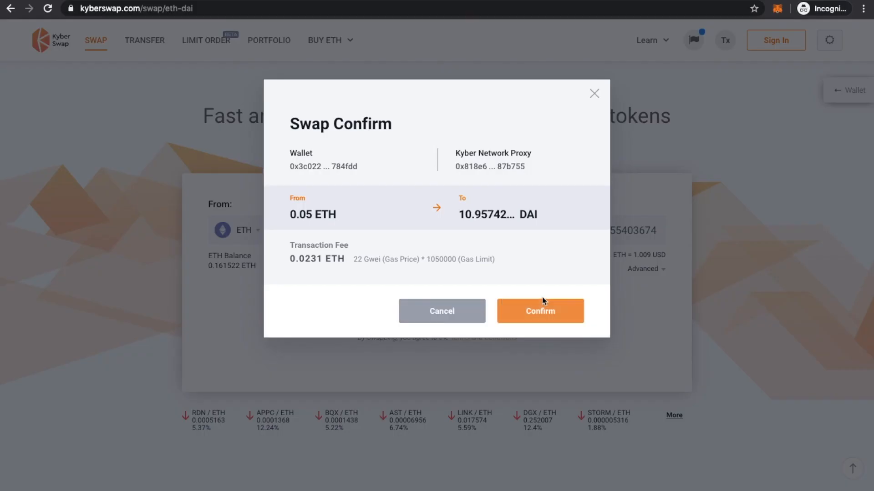
Confirm the KyberSwap swap of 0.05 ETH for about 10.957 DAI.
click(538, 310)
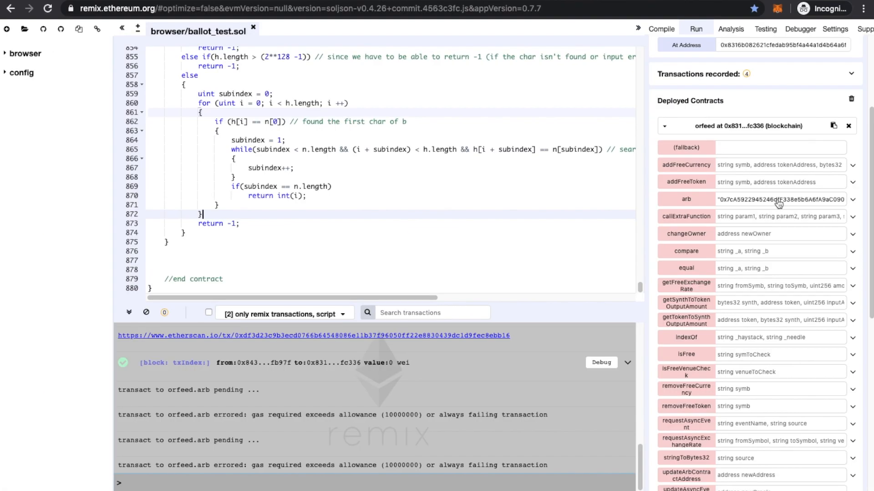
Send the orfeed arb transaction and confirm it in MetaMask at a raised 0.017059 ETH fee.
click(780, 200)
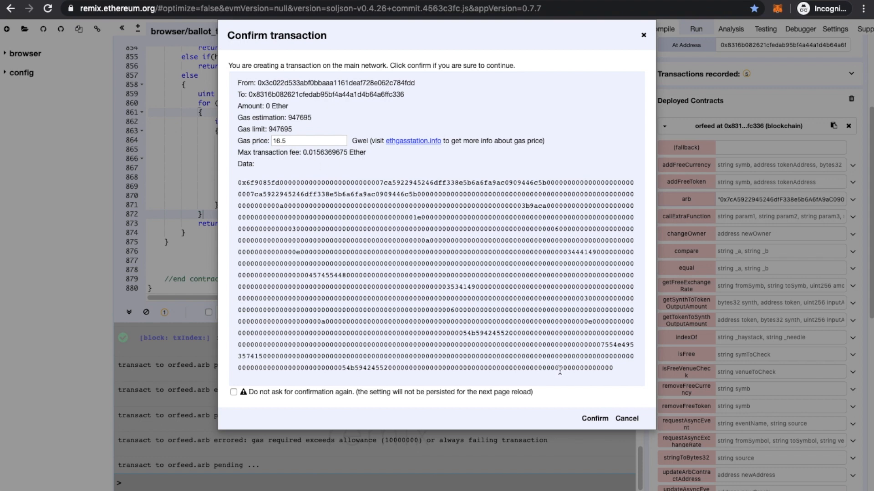
click(594, 419)
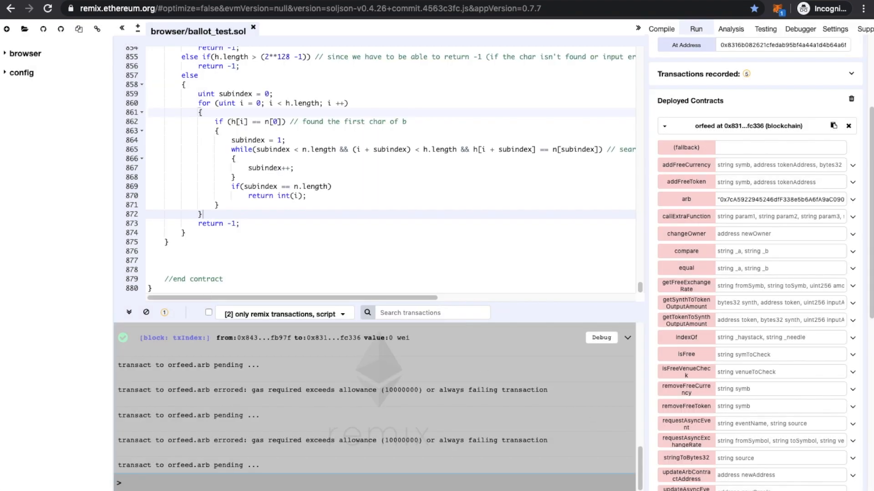
mouse_move(782, 80)
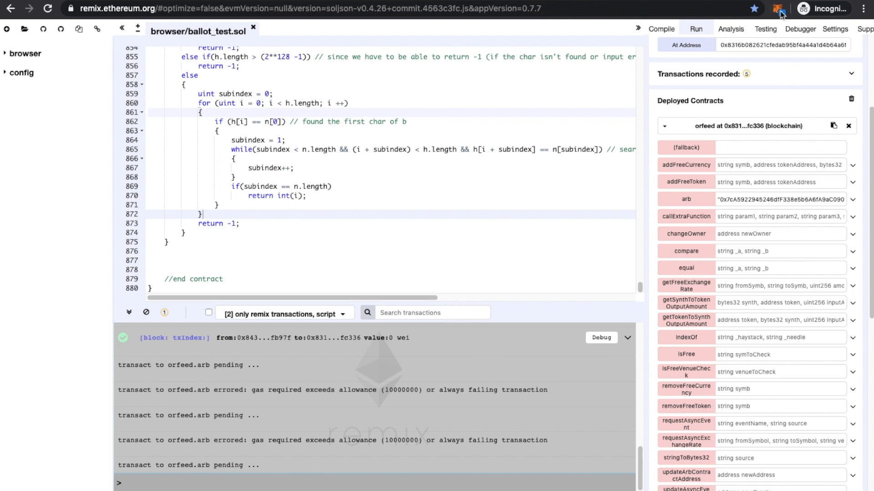
click(779, 8)
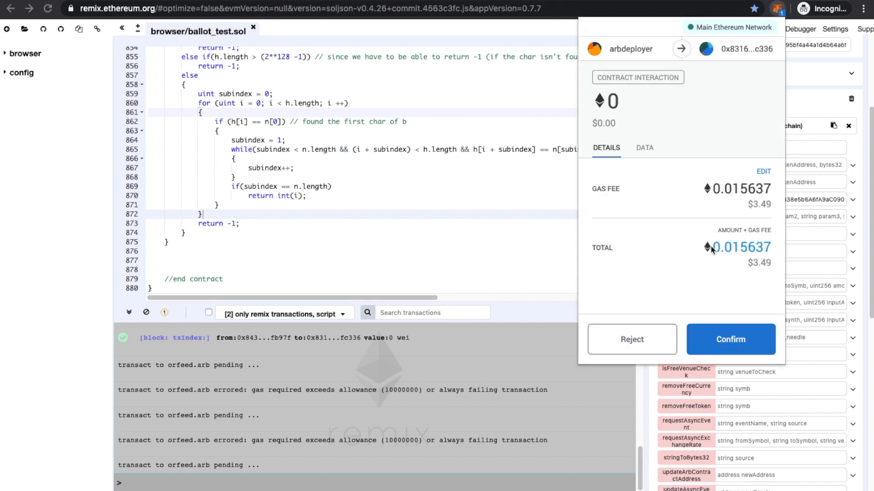
click(763, 171)
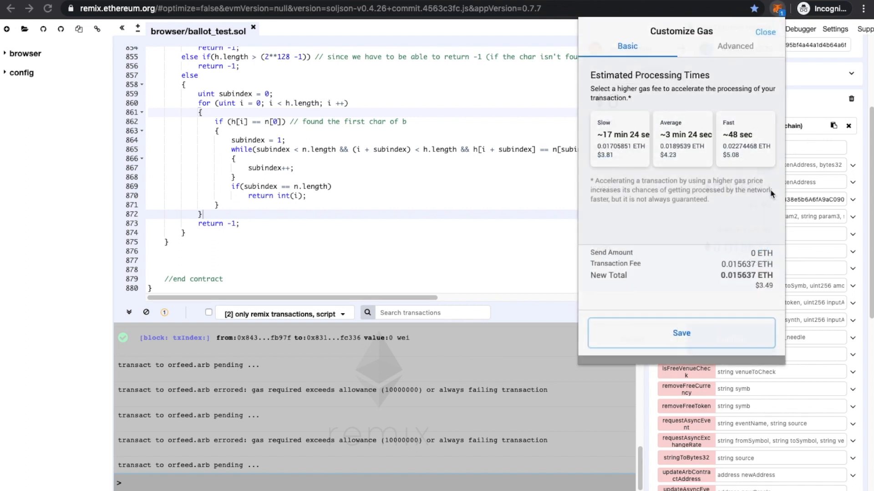
click(735, 46)
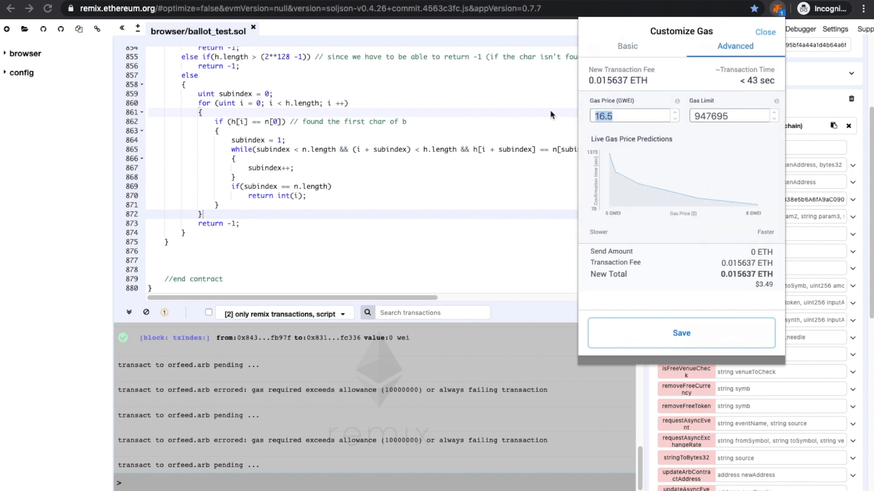
click(681, 332)
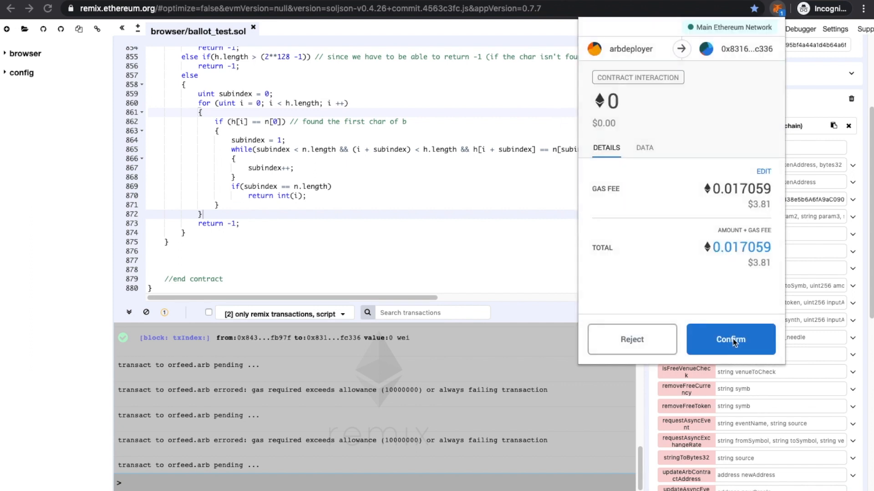
click(730, 340)
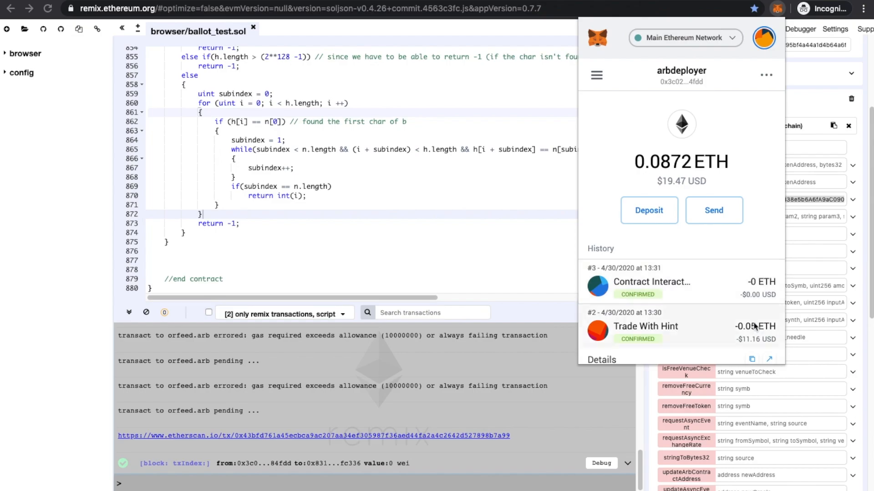
Open the successful arb transaction on Etherscan and scroll through its nine DAI, WETH, SAI transfers.
click(313, 436)
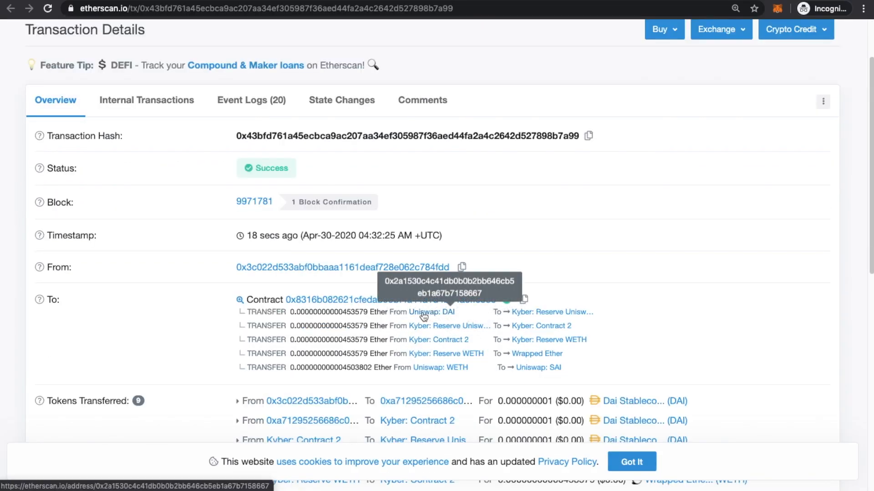
mouse_move(482, 379)
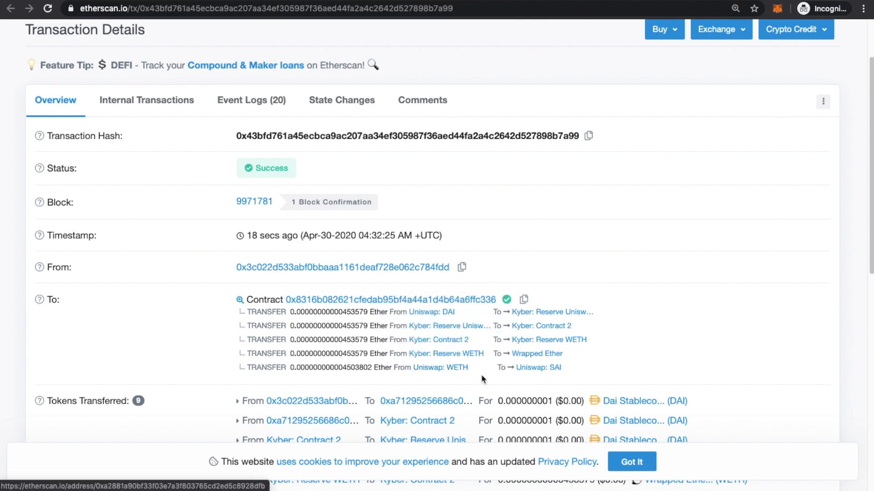
scroll(down, 3)
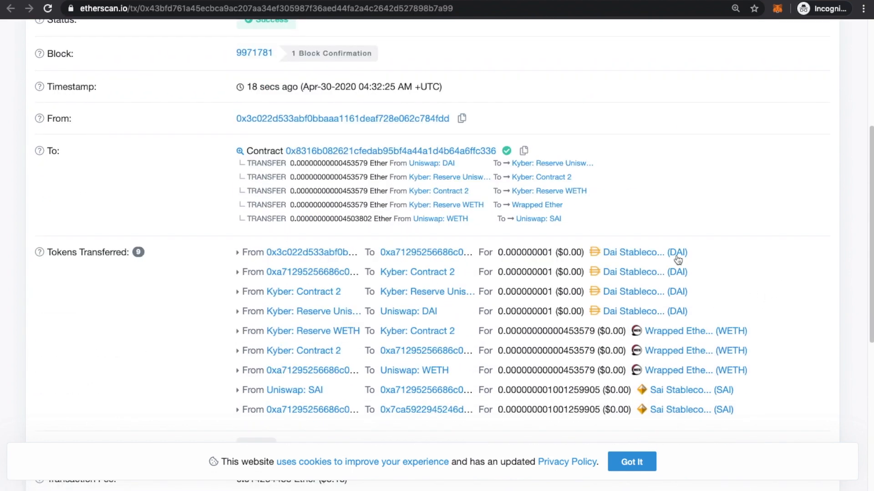
scroll(down, 3)
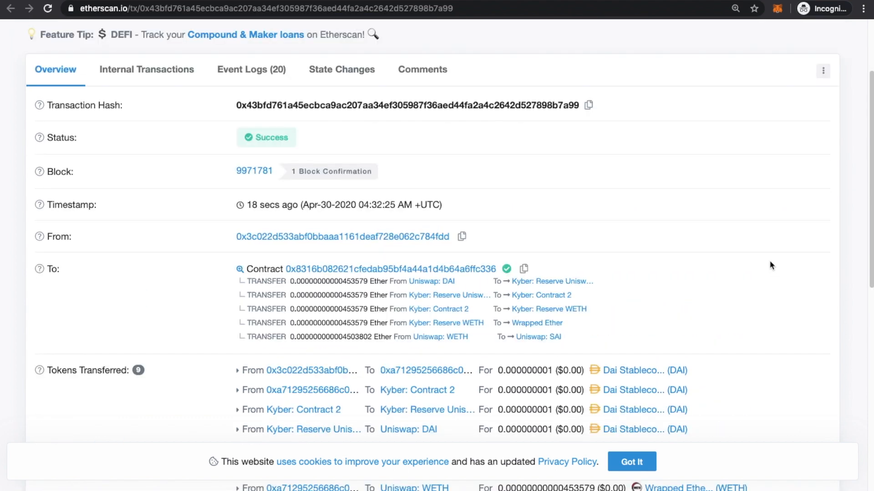
mouse_move(767, 266)
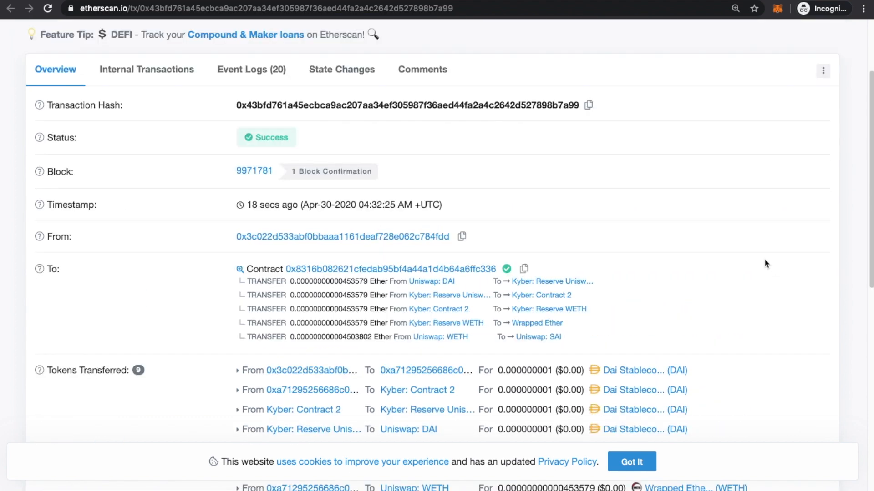
mouse_move(439, 282)
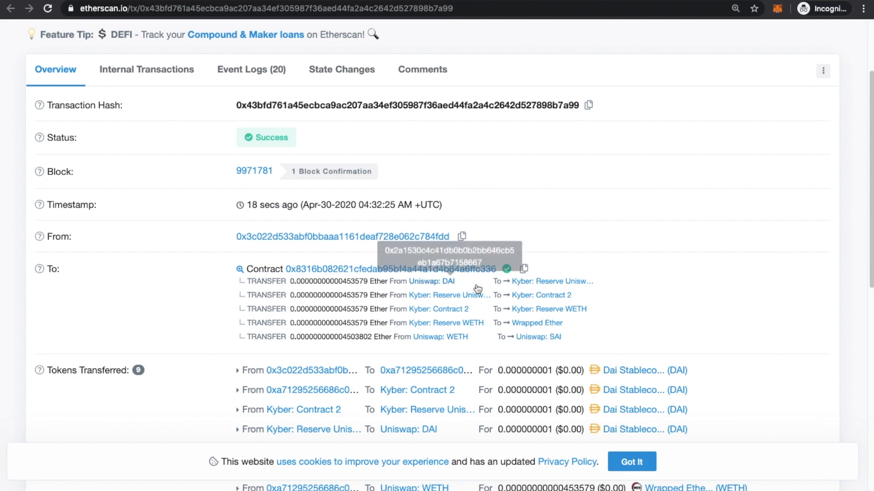
scroll(down, 3)
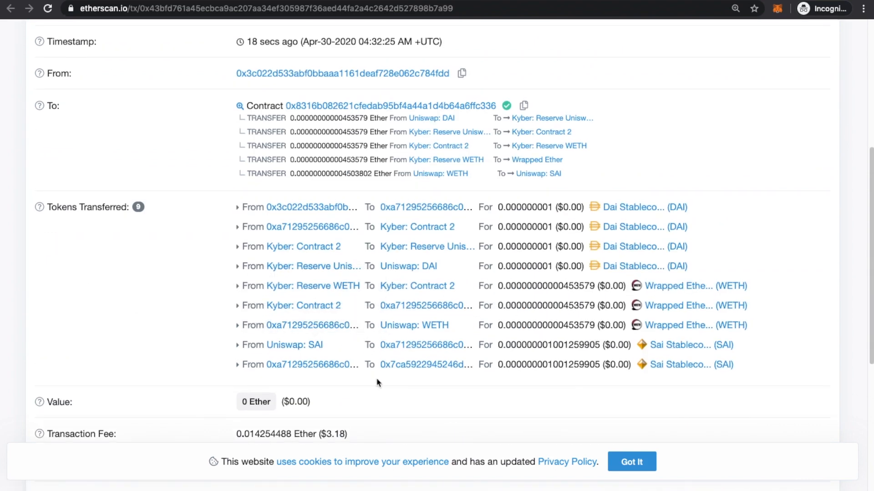
mouse_move(399, 367)
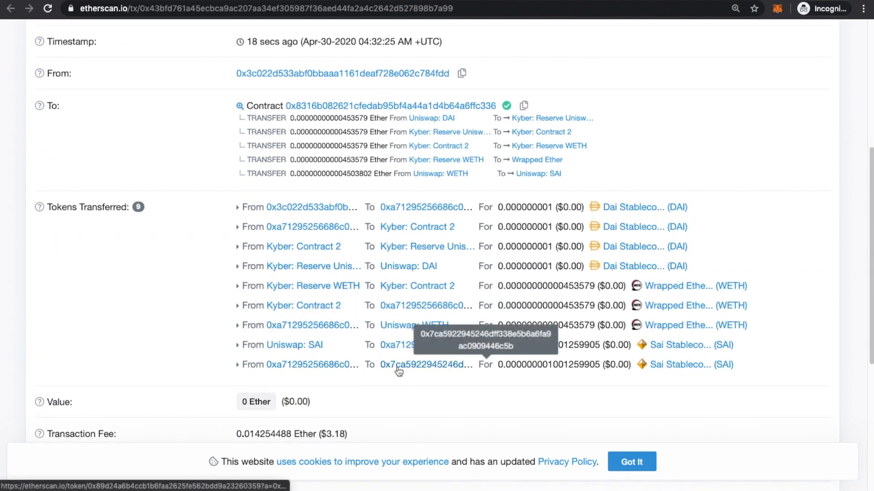